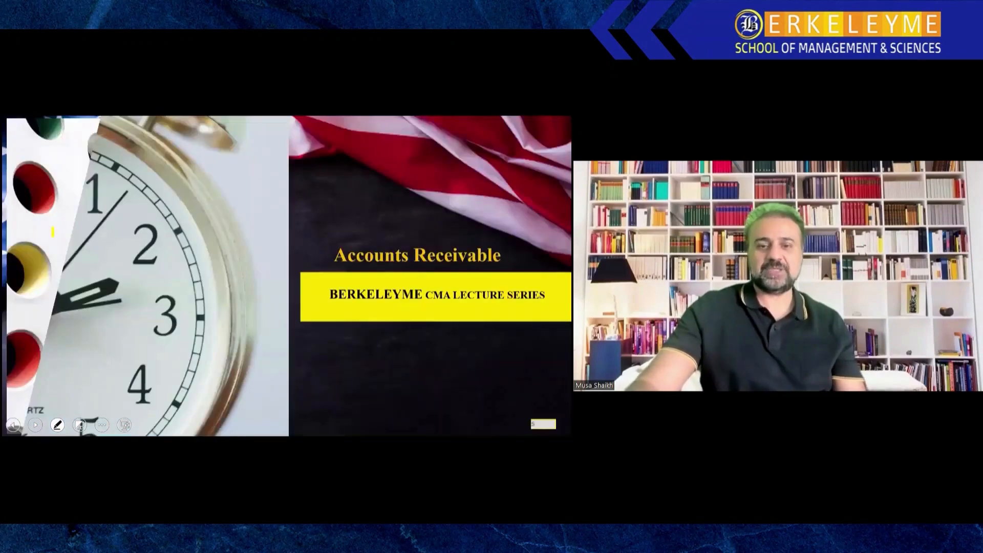
Step: Advance the slide show from the title slide to the receivables definitions slide
left_click(36, 424)
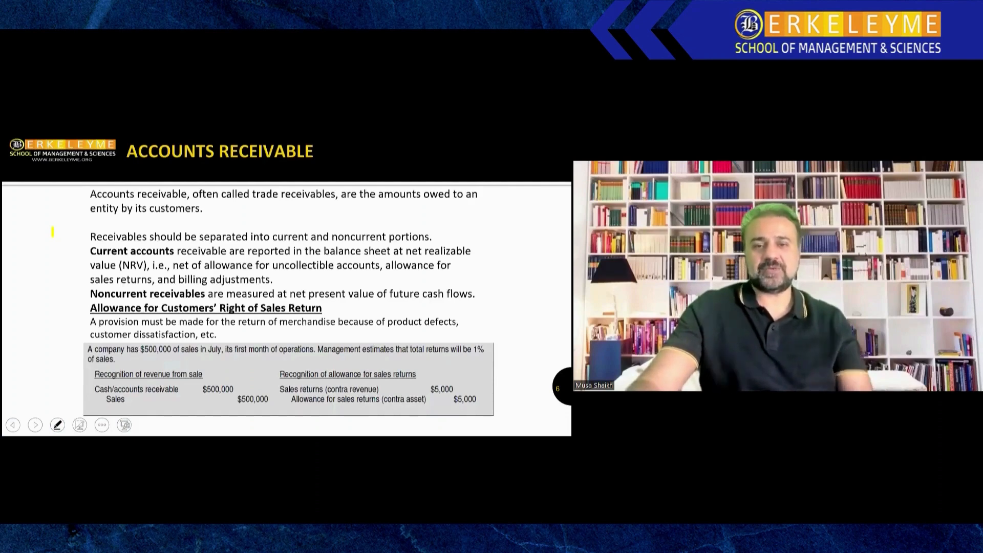
Step: Highlight a key receivables term on the definitions slide in yellow
left_click_drag(245, 201, 326, 201)
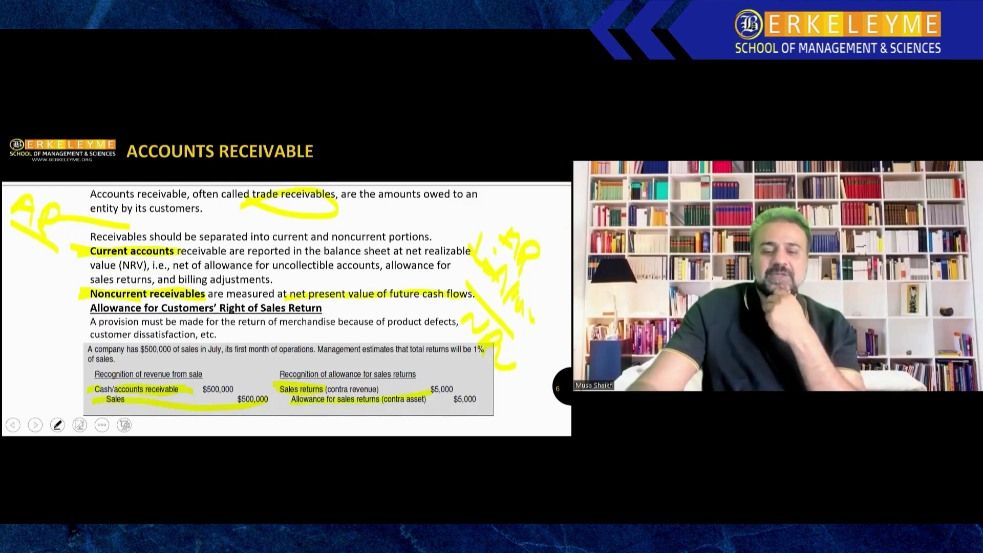
Step: Advance to the Allowance for Uncollectible Accounts and Bad Debt Expense slide
left_click(34, 424)
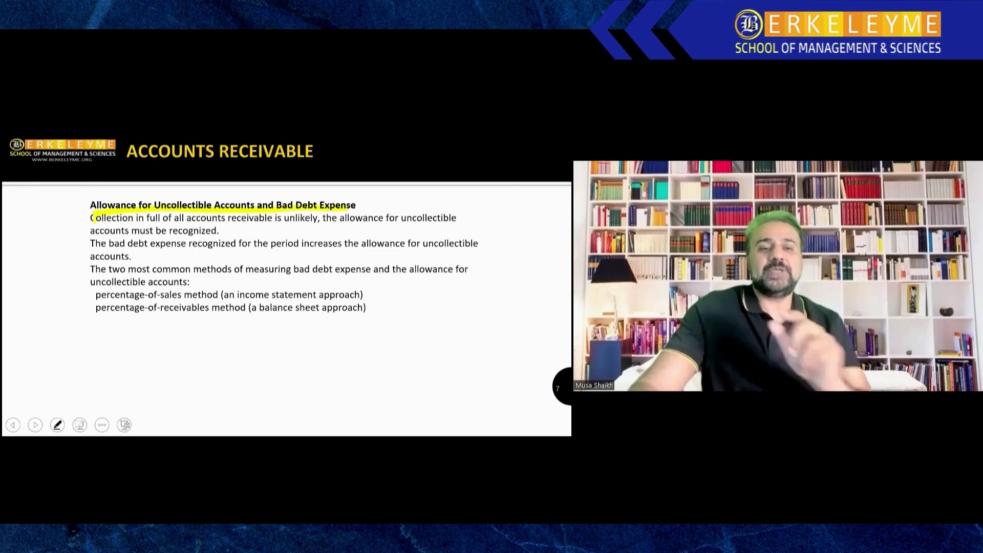
Step: Highlight the Allowance for Uncollectible Accounts heading and 'an income statement approach' in yellow
left_click_drag(88, 210, 56, 354)
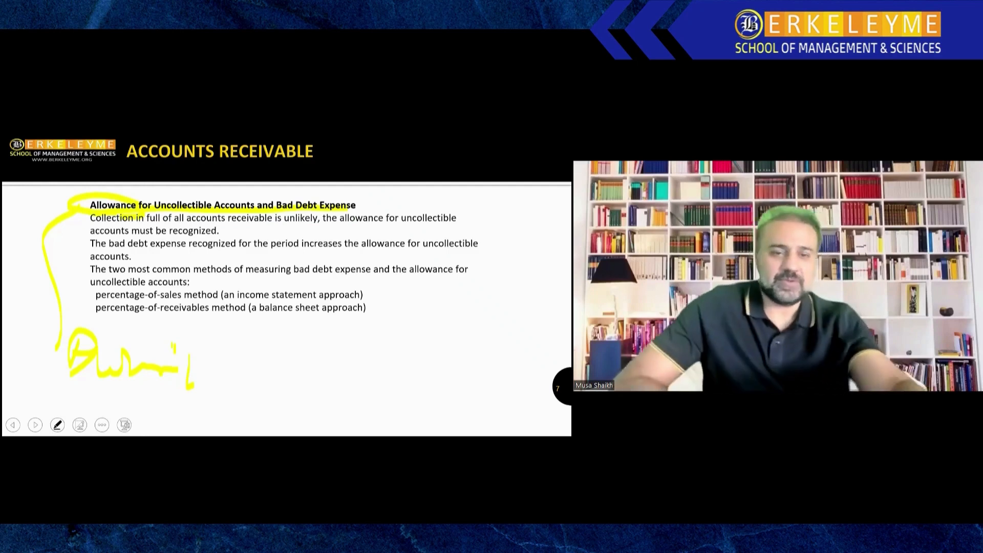
left_click_drag(94, 251, 257, 251)
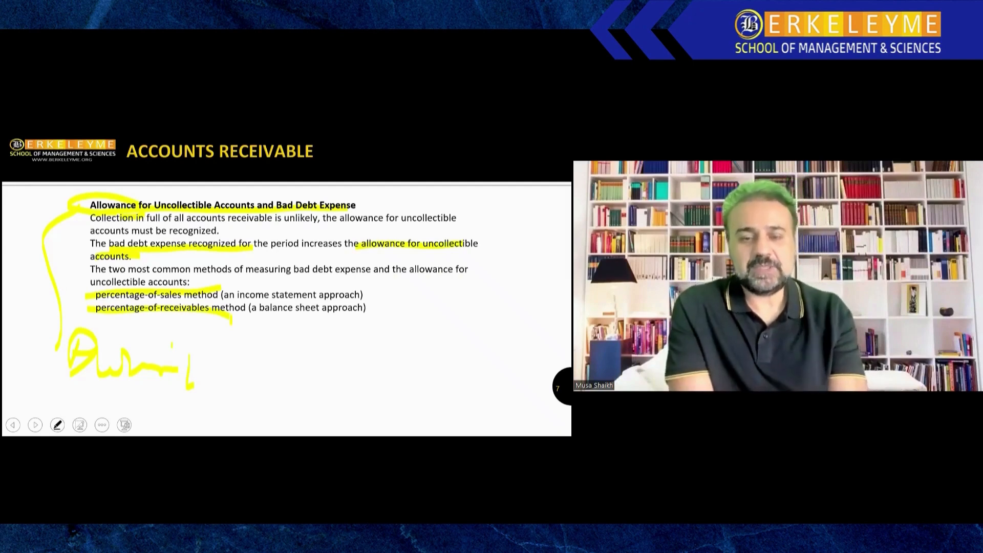
Step: Peek at the example slide, return, and finish the highlight as a rightward arrow
left_click(35, 423)
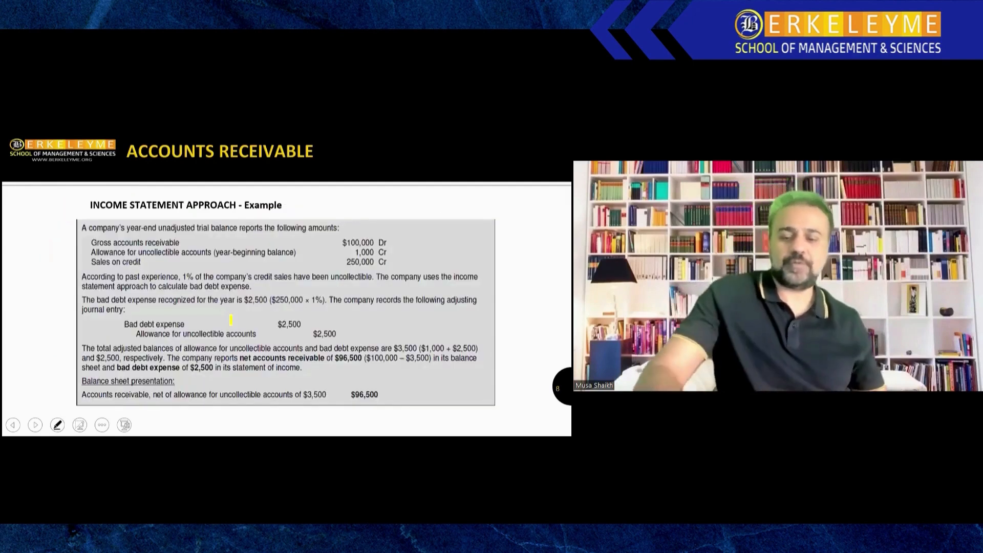
left_click(13, 424)
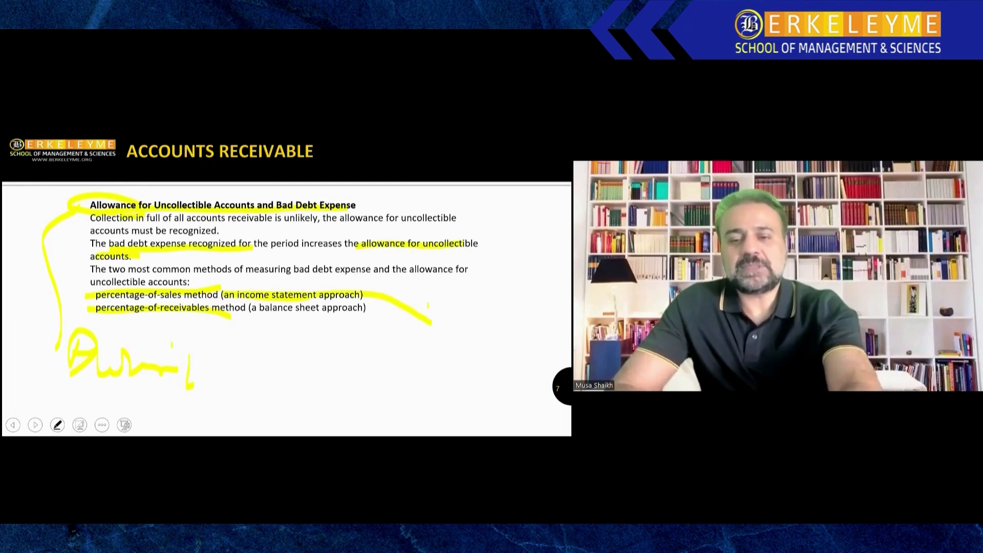
left_click_drag(389, 314, 432, 331)
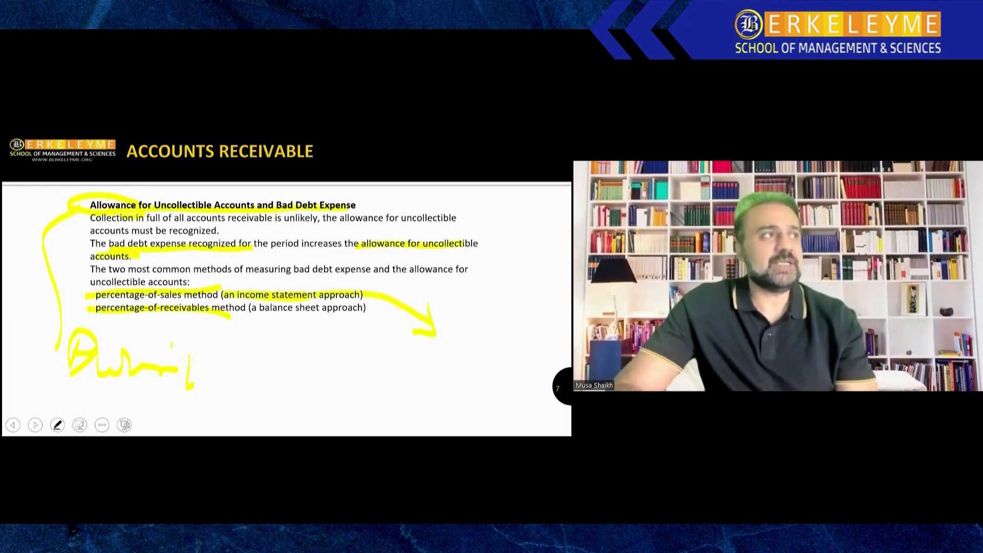